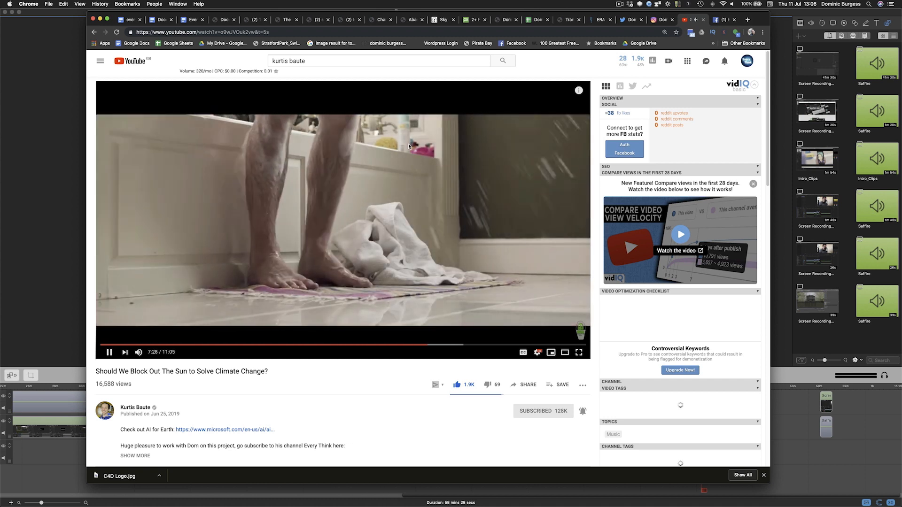
mouse_move(676, 163)
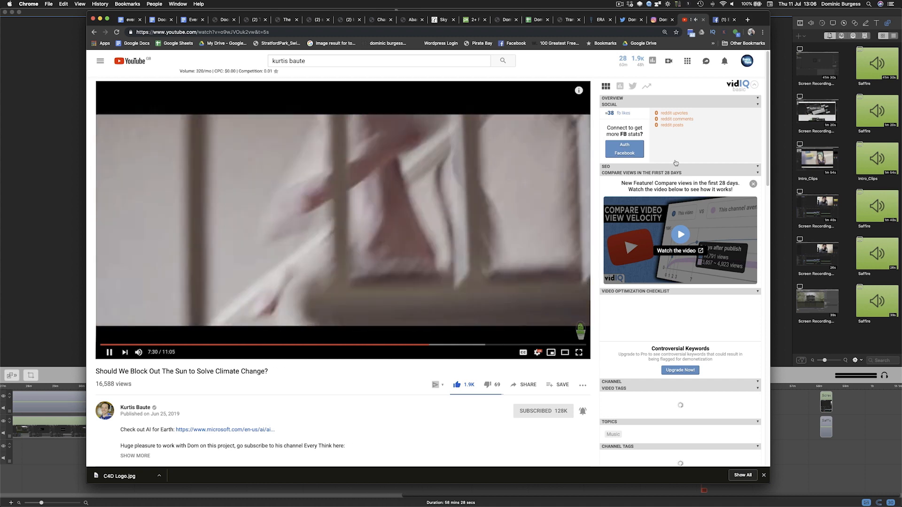